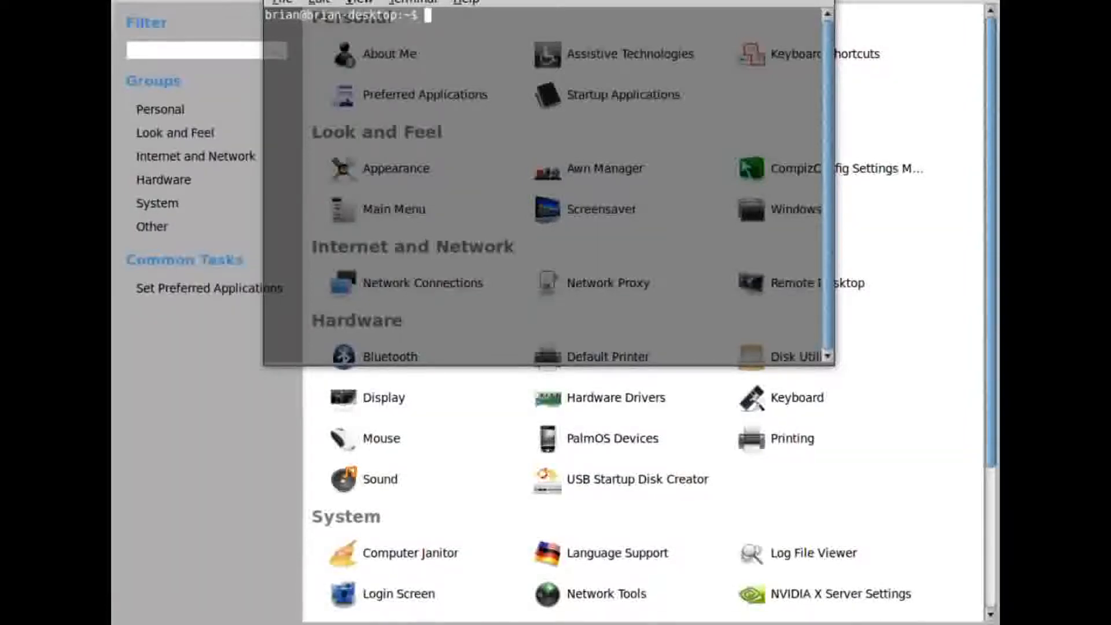
# - Export DISPLAY=:0.0 and launch gnome-control-center as the gdm user
pyautogui.write('export DISPLAY=:0.0')
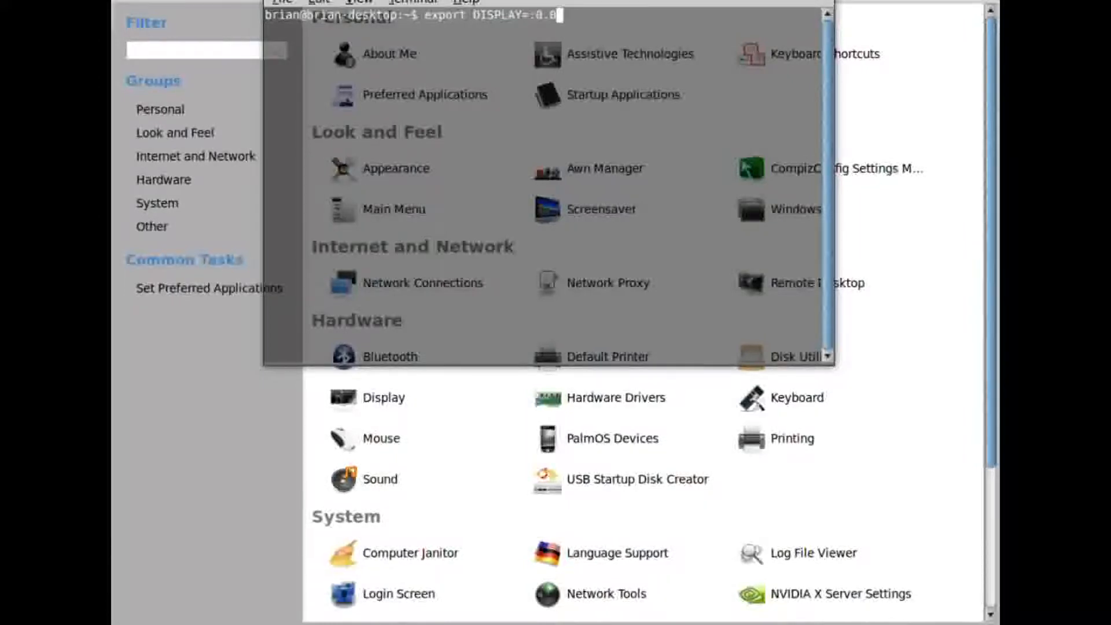
pyautogui.write('sudo -u gdm gnome-control-center')
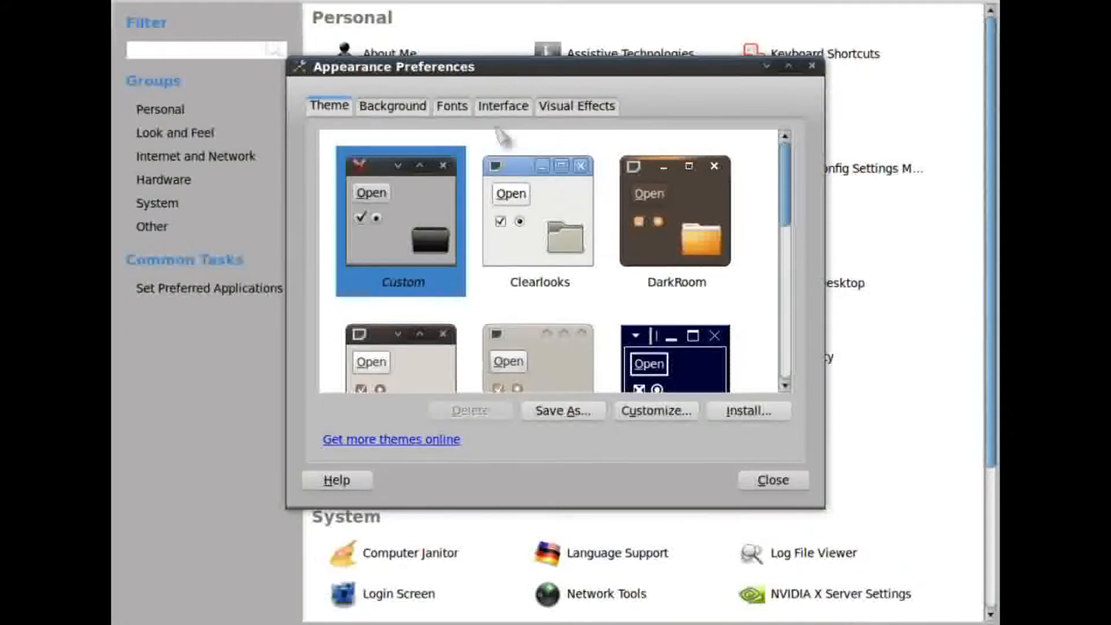
# - Switch Appearance Preferences to the Background tab to show wallpaper choices
pyautogui.click(392, 106)
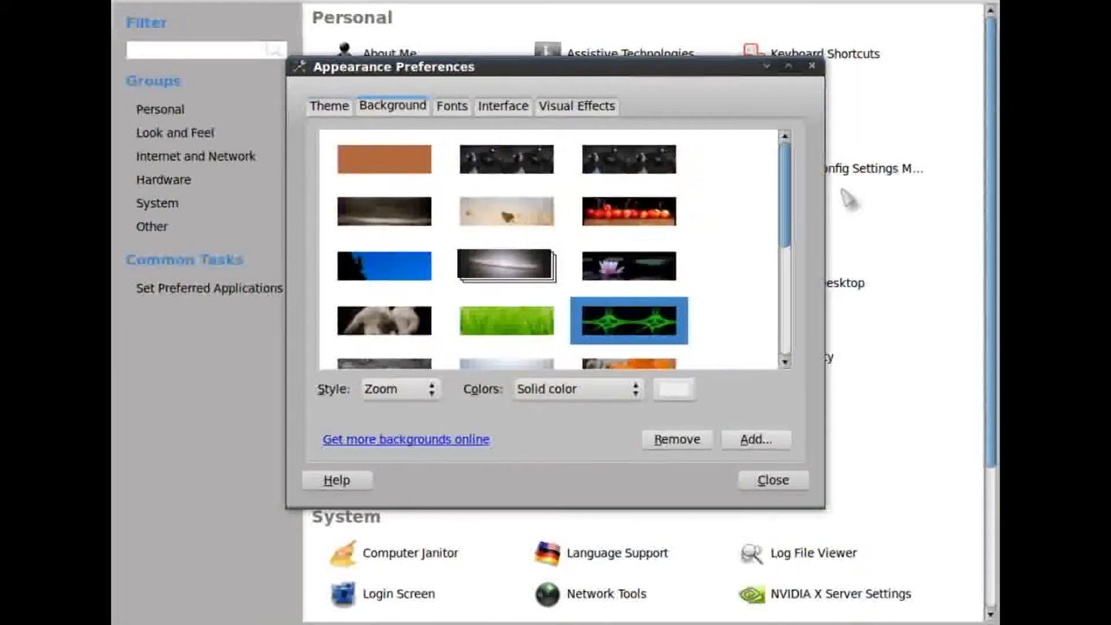